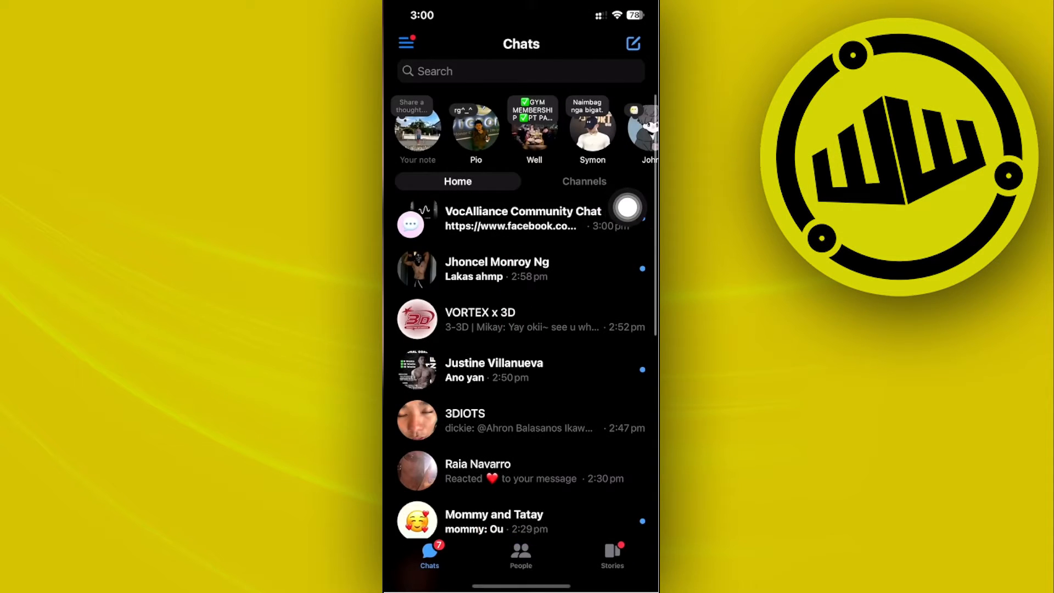
{"action": "left_click", "coordinate": [406, 42]}
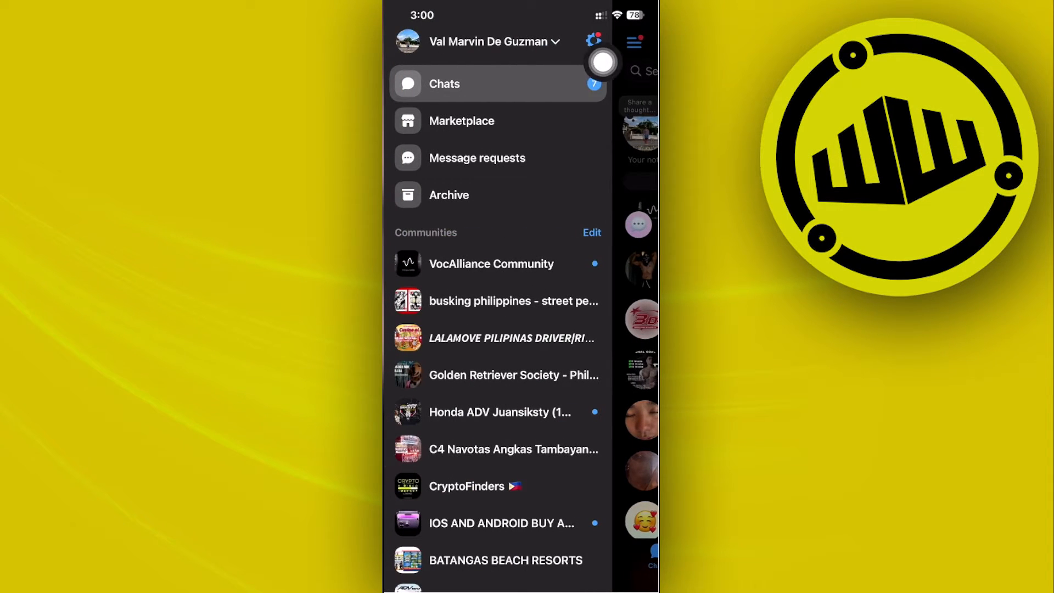
{"action": "left_click", "coordinate": [592, 42]}
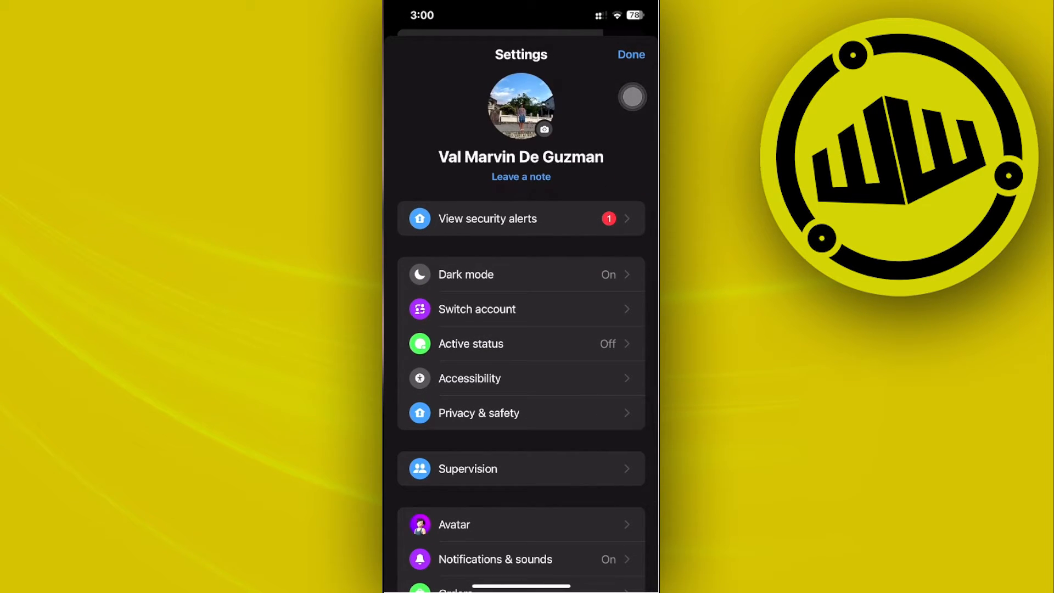
- View the App lock page (Require Face ID off) and return to Privacy & safety
{"action": "left_click", "coordinate": [479, 413]}
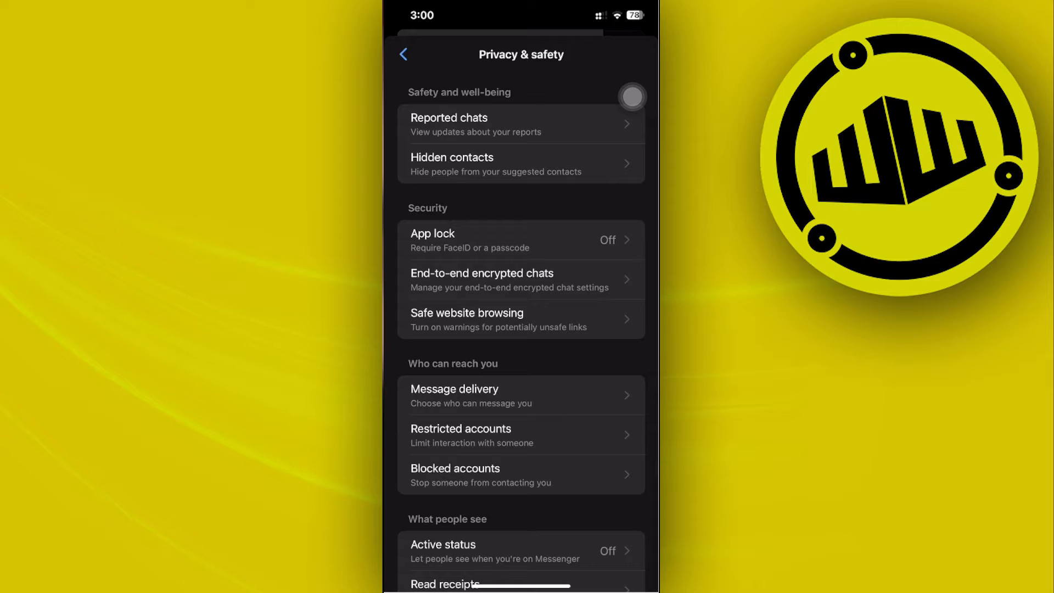
{"action": "left_click", "coordinate": [521, 240]}
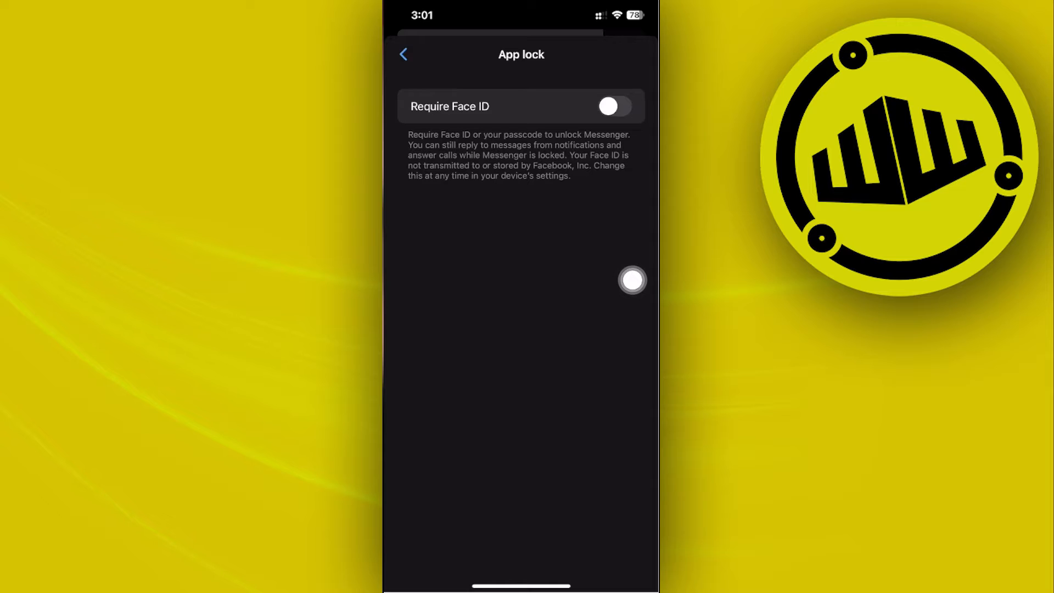
{"action": "mouse_move", "coordinate": [565, 161]}
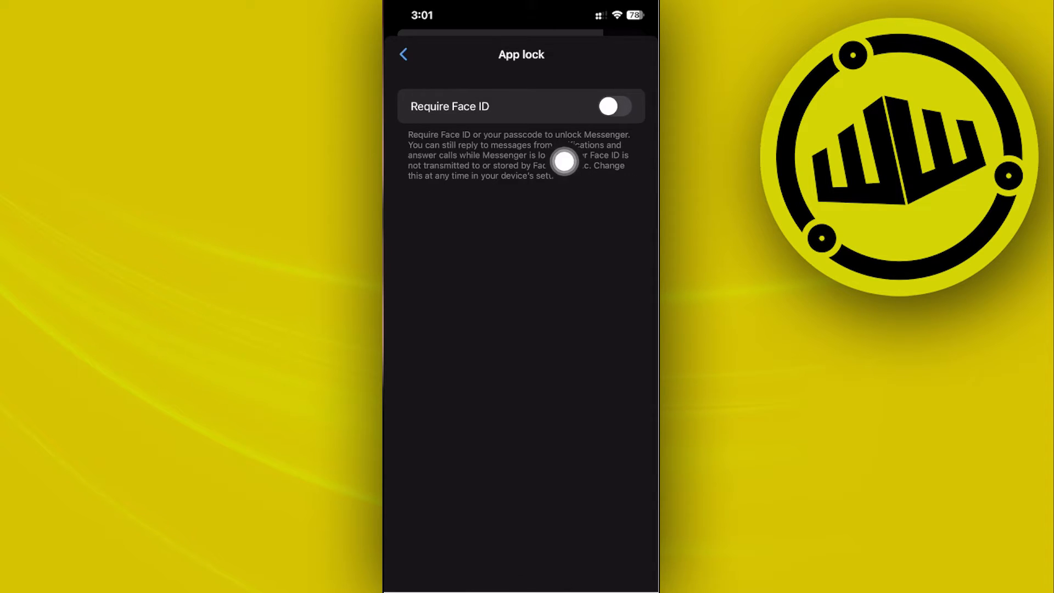
{"action": "mouse_move", "coordinate": [605, 232]}
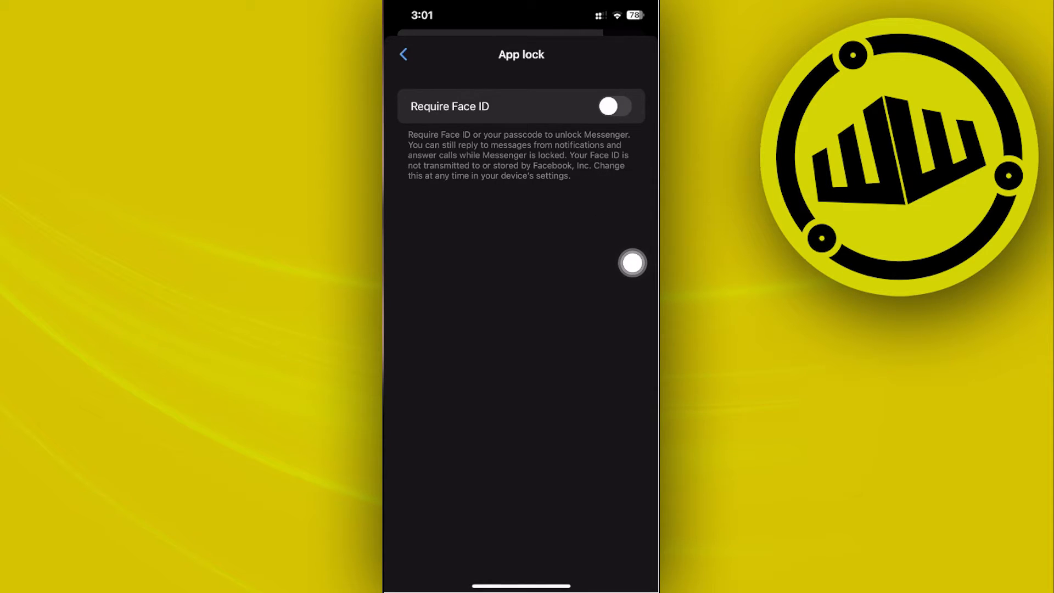
{"action": "left_click", "coordinate": [404, 54]}
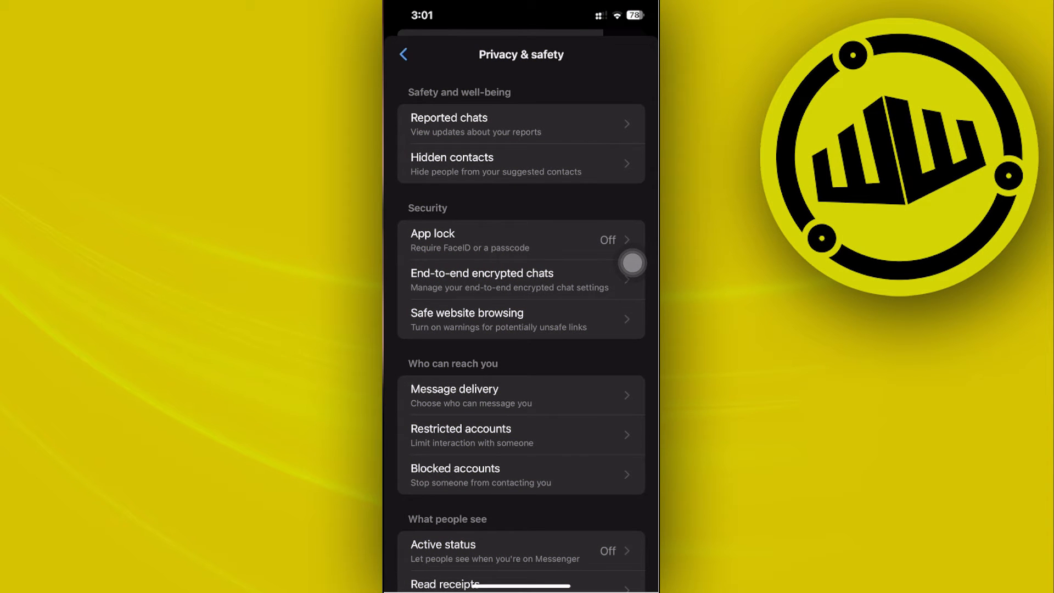
- View the full list of recent login security alerts, then return to Settings
{"action": "left_click", "coordinate": [403, 54]}
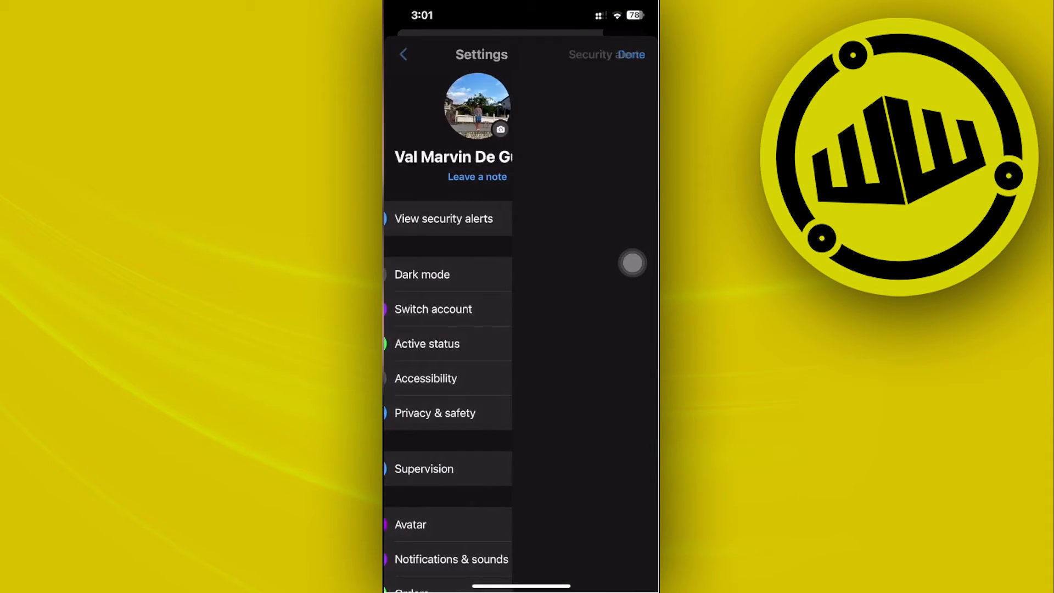
{"action": "left_click", "coordinate": [443, 218]}
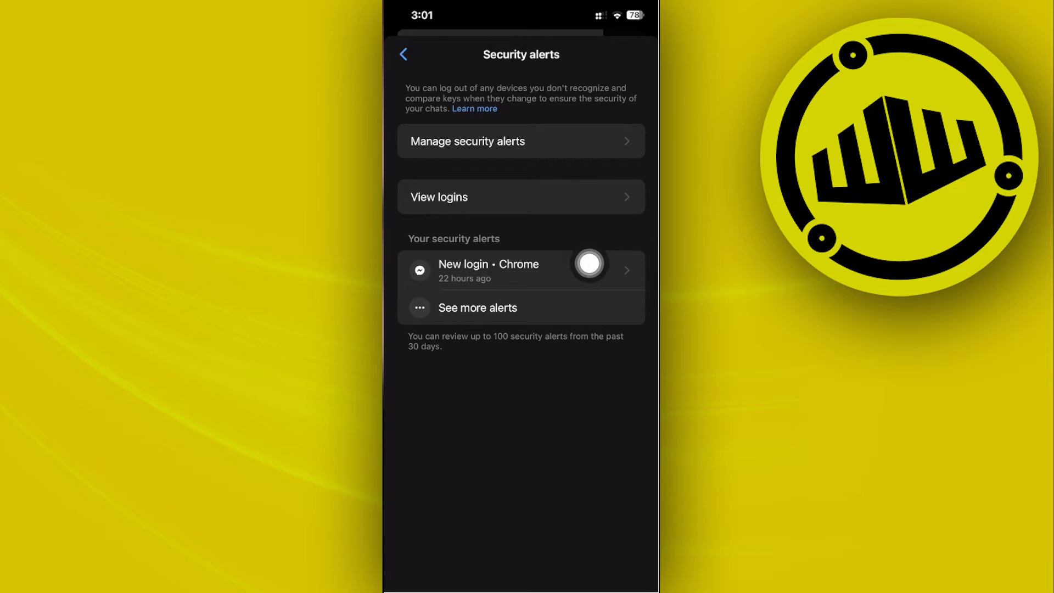
{"action": "left_click", "coordinate": [477, 307]}
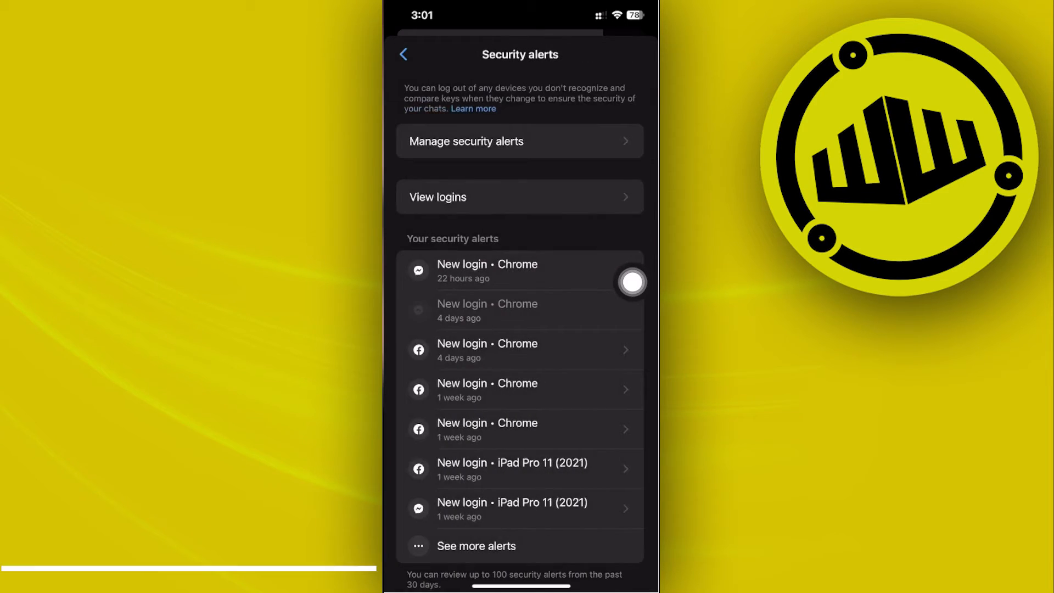
{"action": "scroll", "scroll_direction": "up", "scroll_amount": 3}
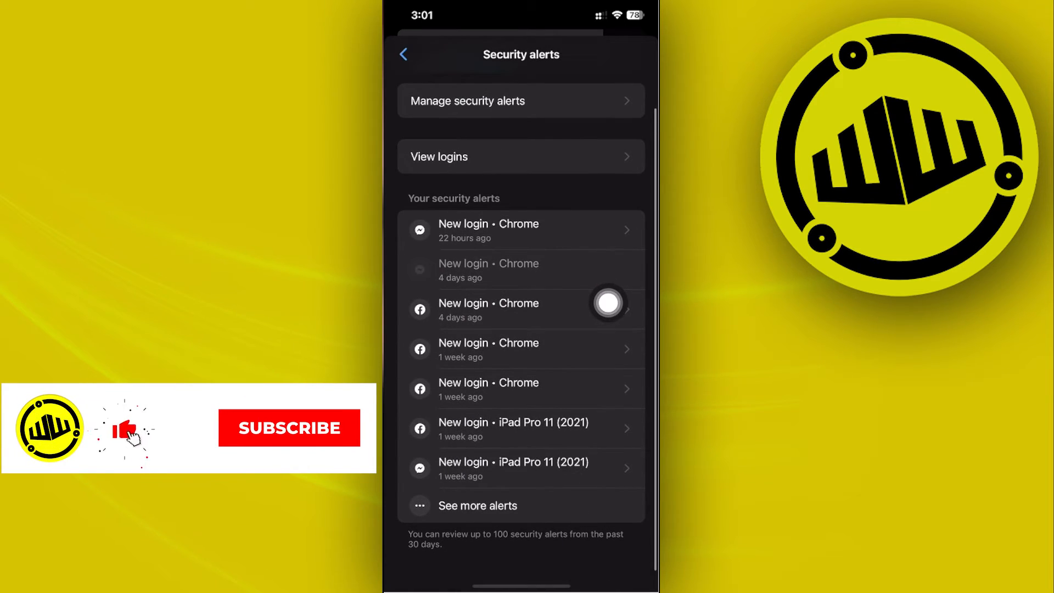
{"action": "left_click", "coordinate": [404, 54]}
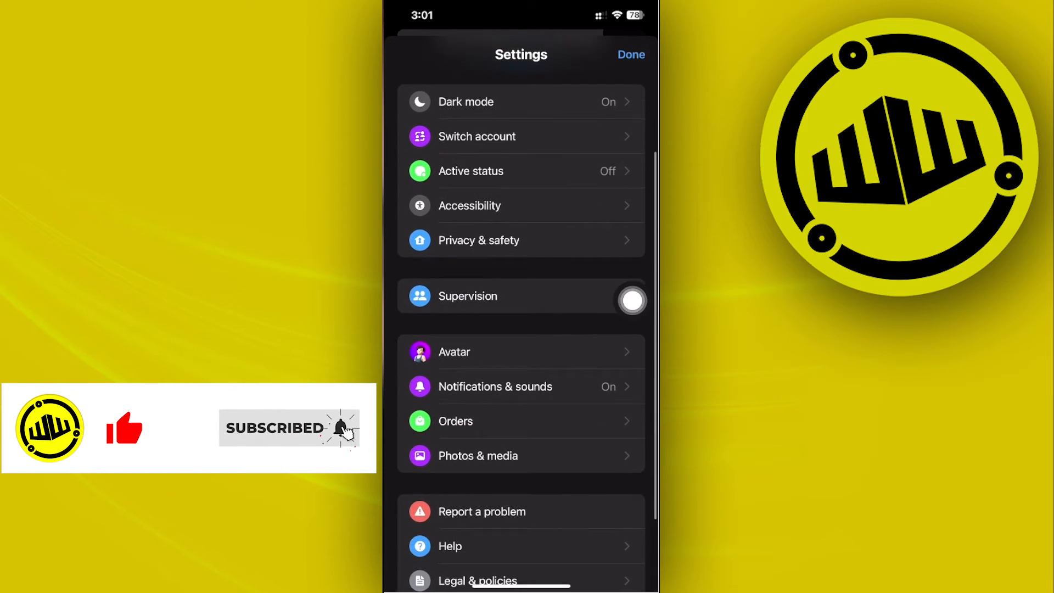
{"action": "scroll", "scroll_direction": "down", "scroll_amount": 3}
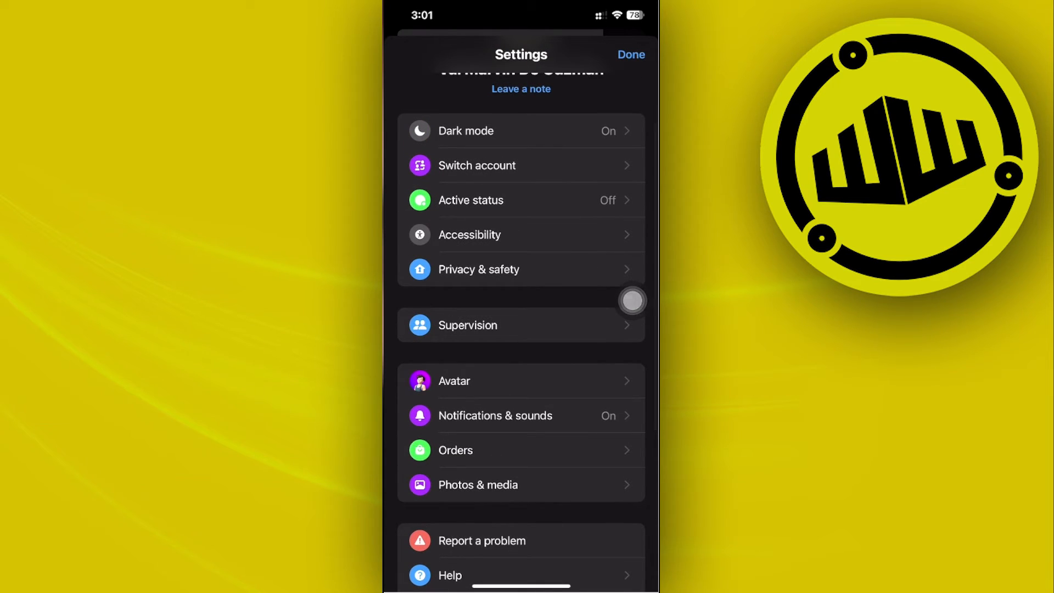
- Open End-to-end encrypted chats from the Privacy & safety settings
{"action": "left_click", "coordinate": [479, 268]}
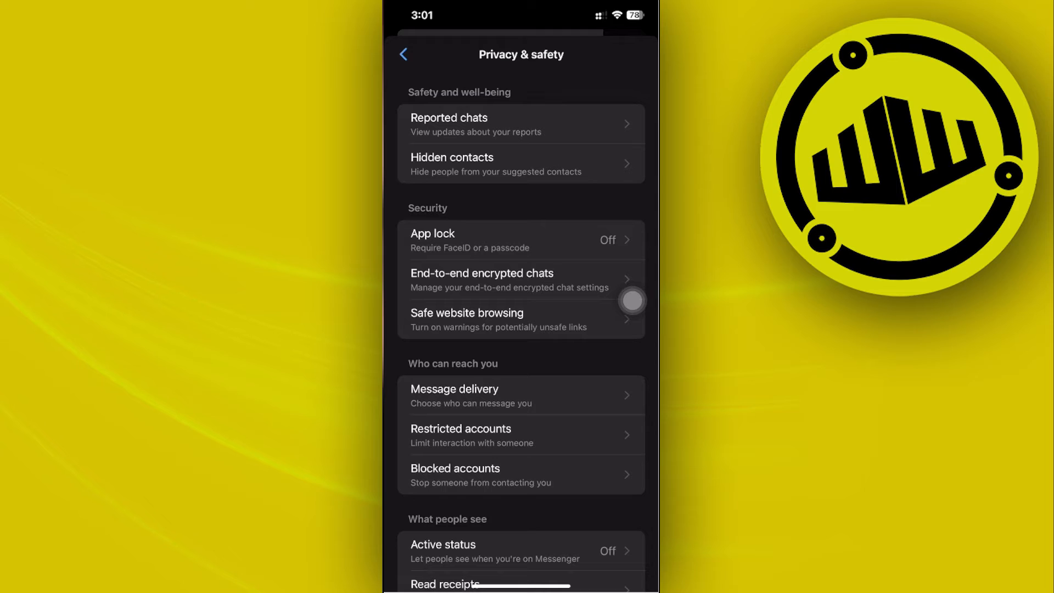
{"action": "scroll", "scroll_direction": "up", "scroll_amount": 3}
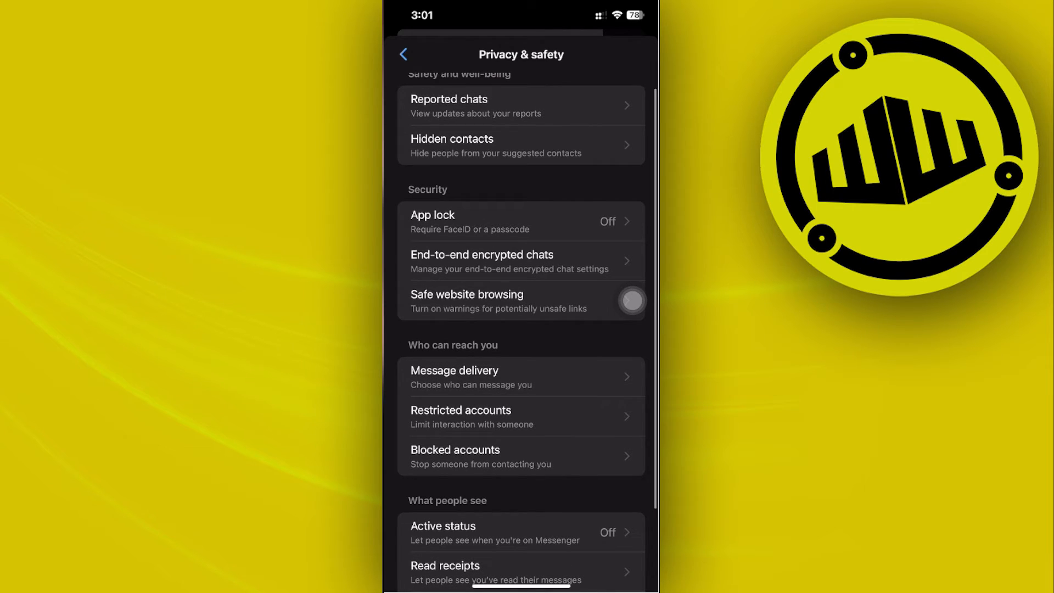
{"action": "left_click", "coordinate": [630, 300]}
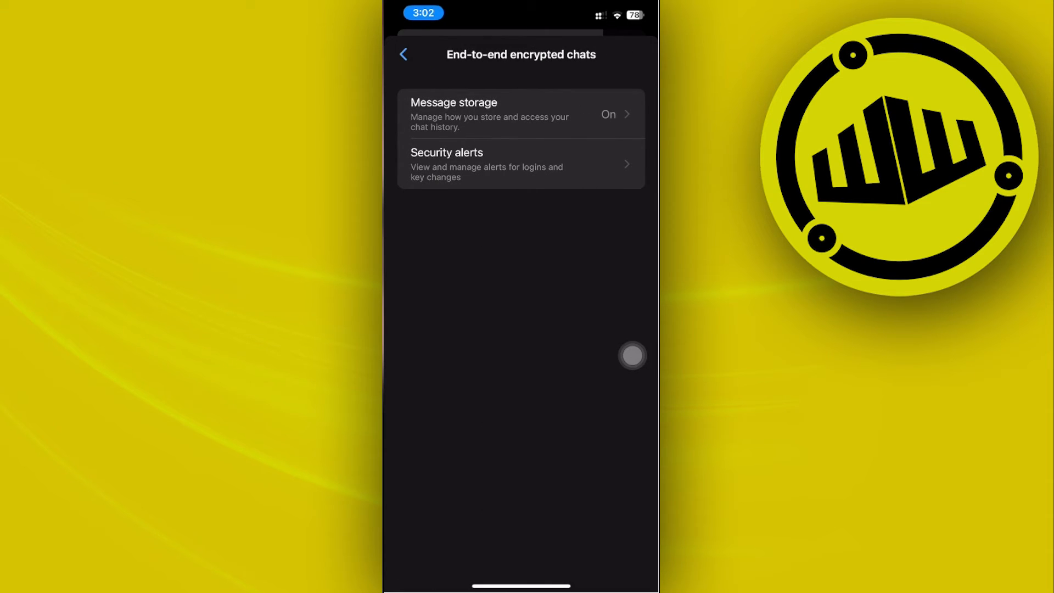
- Open the Message storage page showing the last backup and iCloud Drive key
{"action": "left_click", "coordinate": [520, 114]}
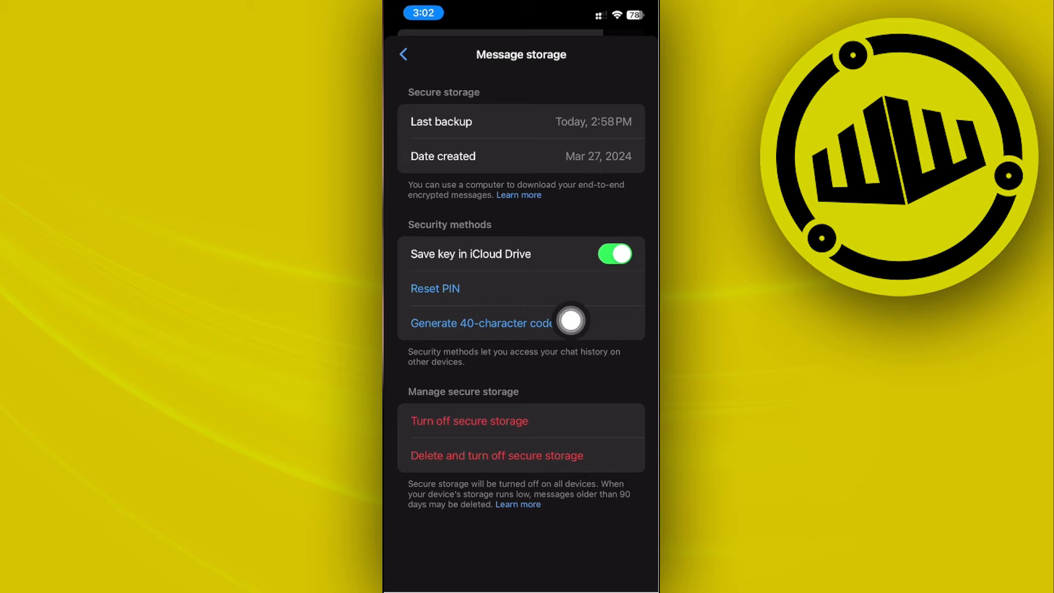
{"action": "mouse_move", "coordinate": [572, 399]}
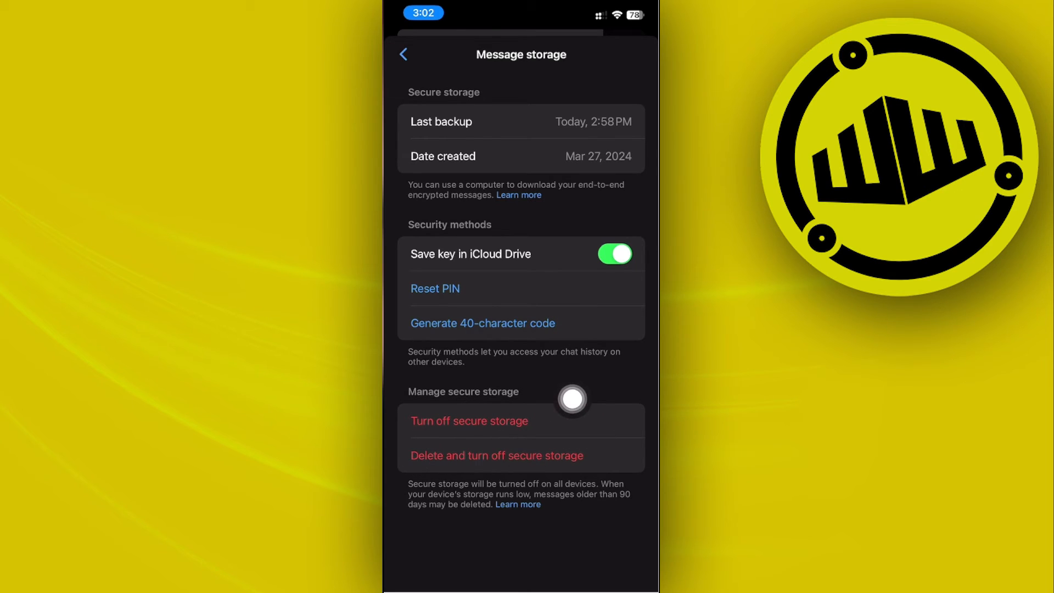
{"action": "mouse_move", "coordinate": [456, 482]}
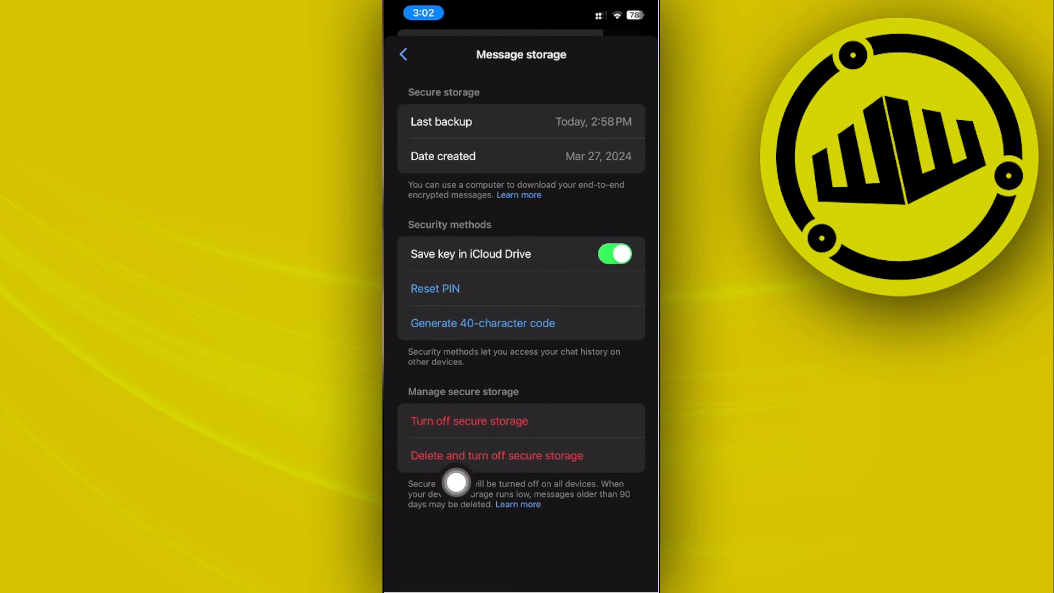
{"action": "mouse_move", "coordinate": [572, 462]}
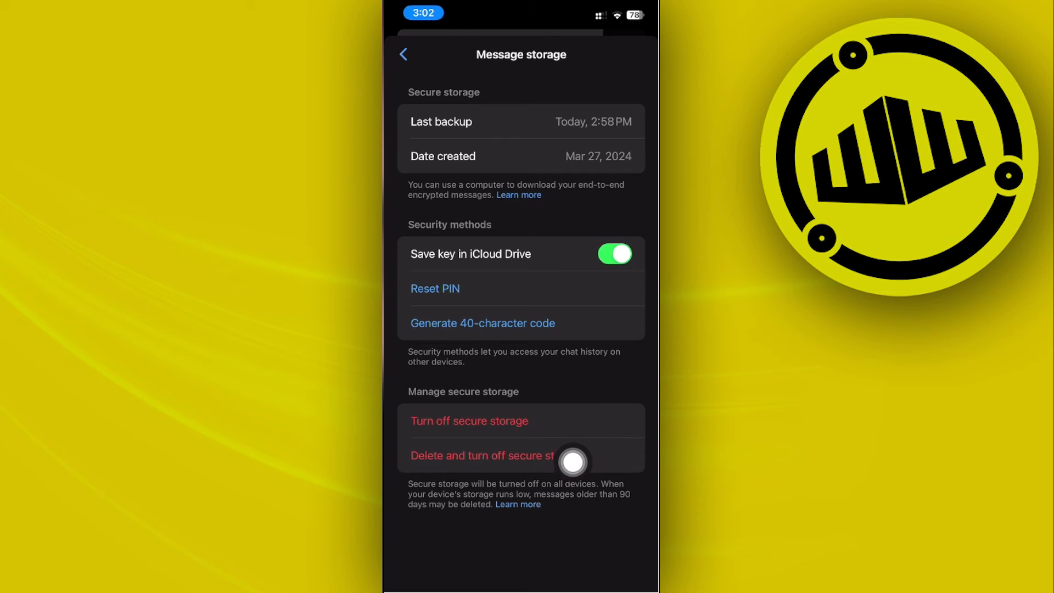
{"action": "mouse_move", "coordinate": [535, 499]}
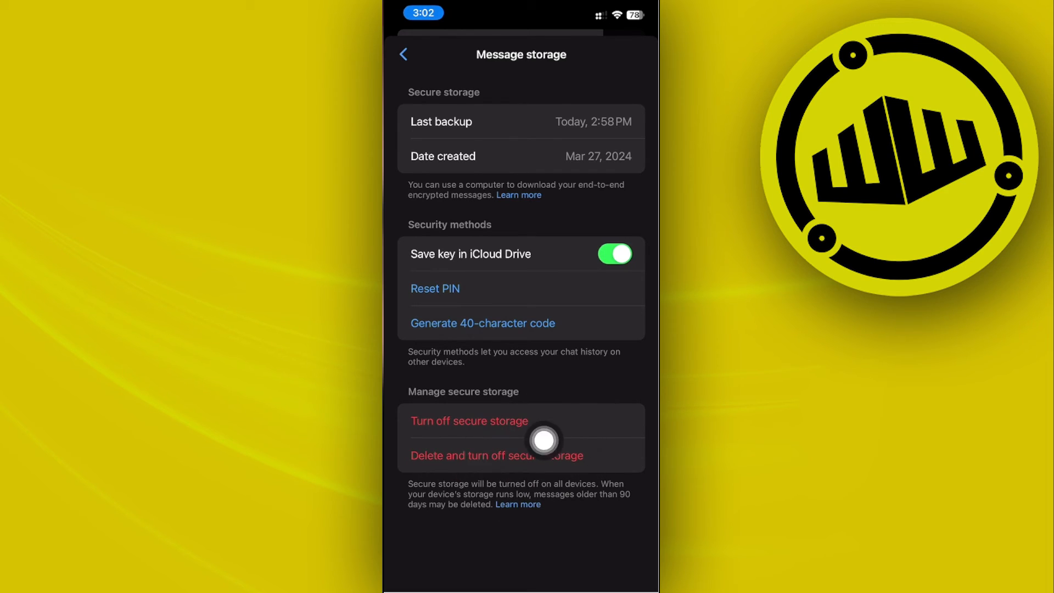
- Turn off secure storage and confirm with Continue in the alert
{"action": "left_click", "coordinate": [469, 421]}
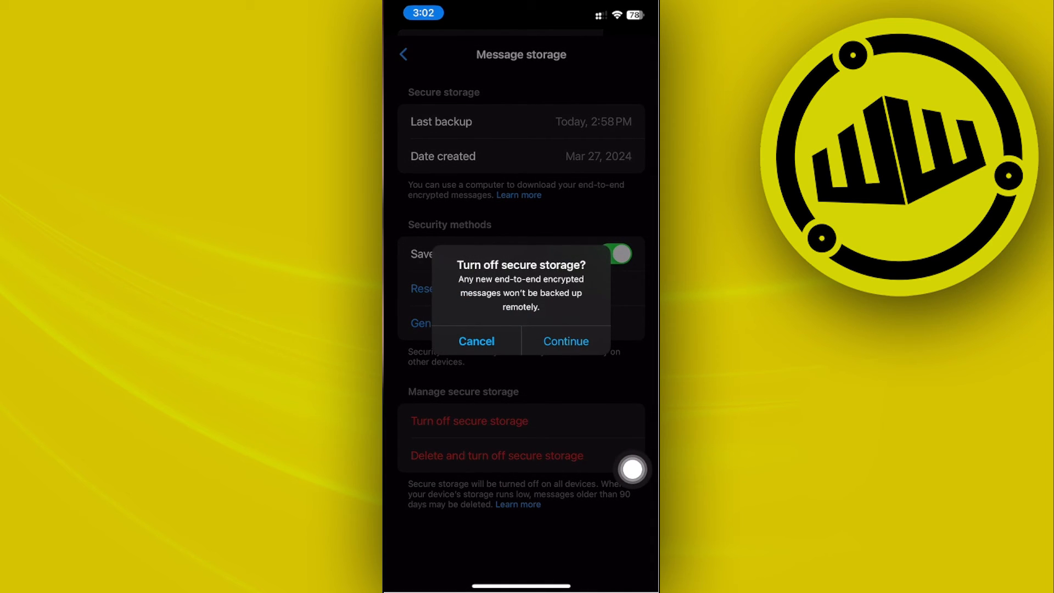
{"action": "left_click", "coordinate": [565, 340]}
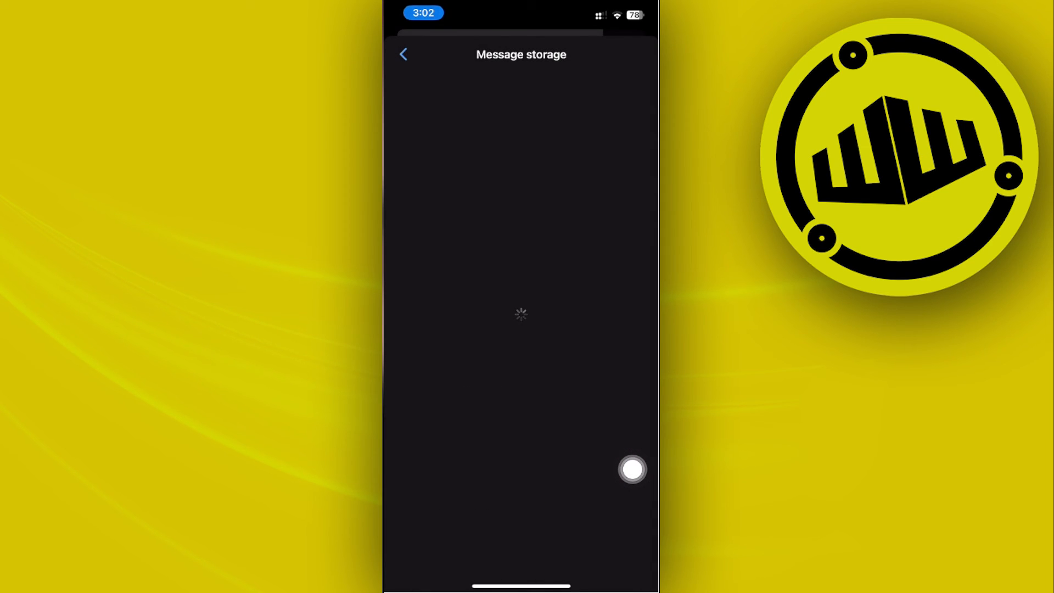